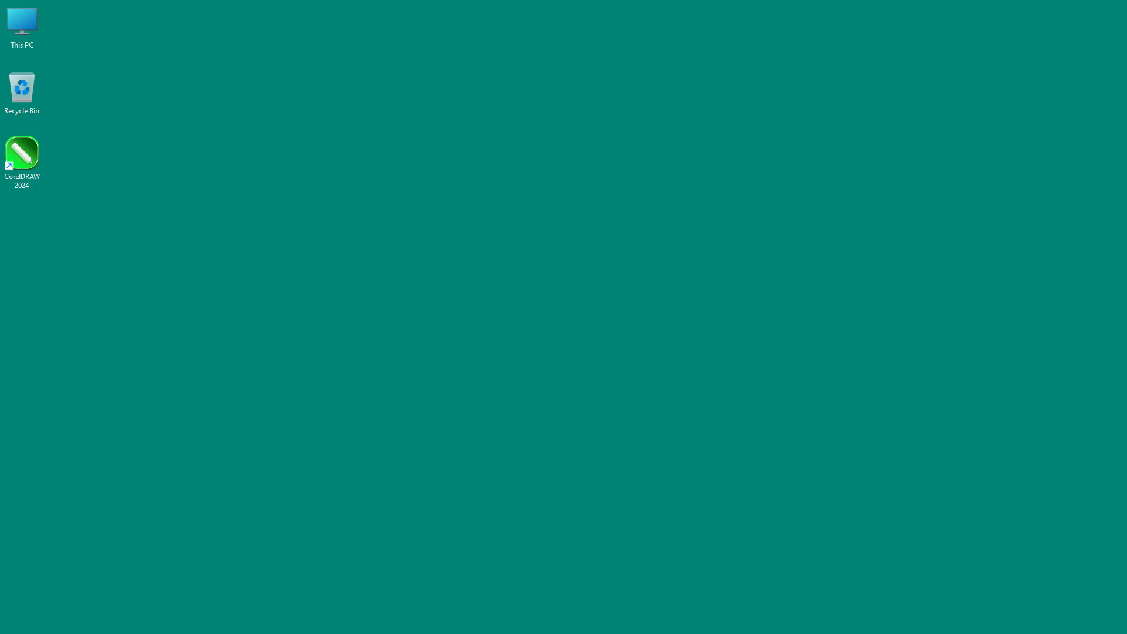
mouse_move(509, 282)
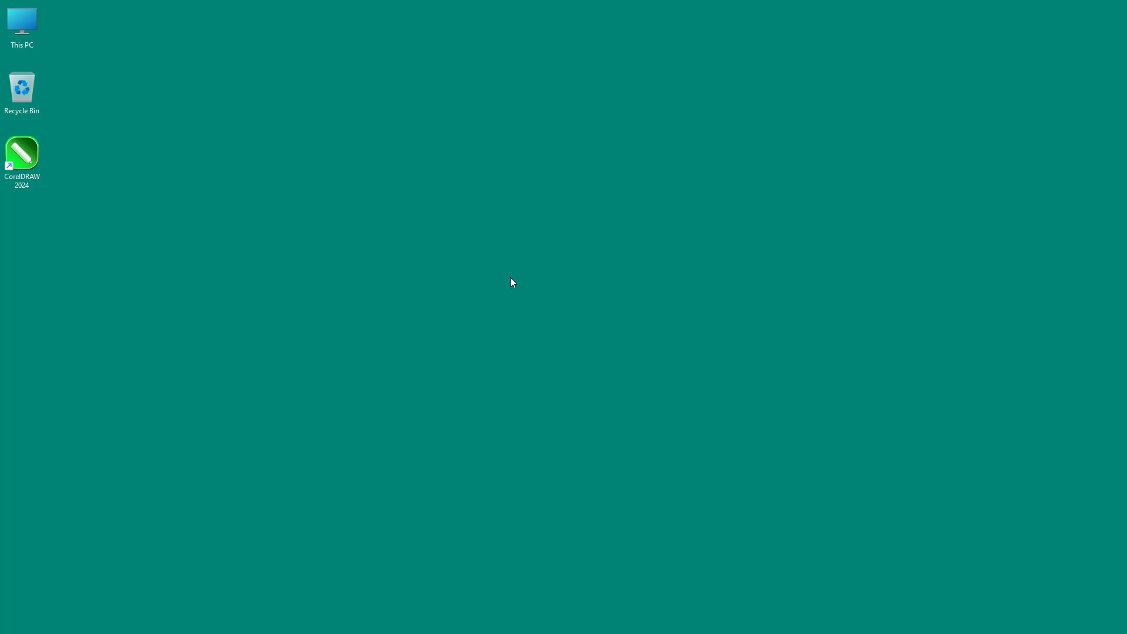
mouse_move(310, 264)
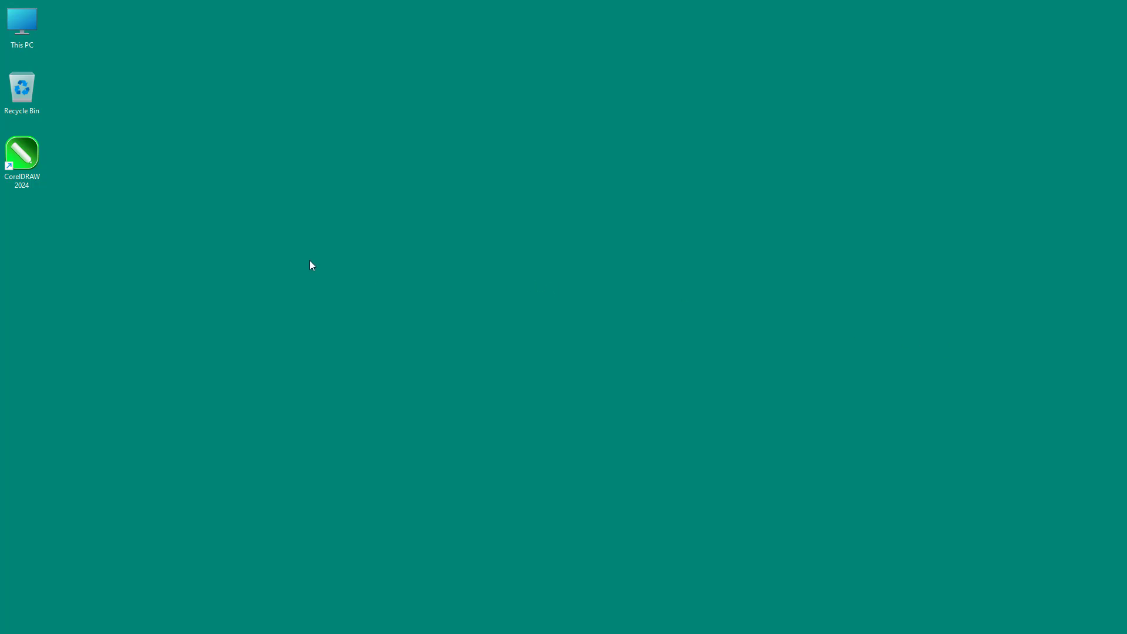
mouse_move(300, 264)
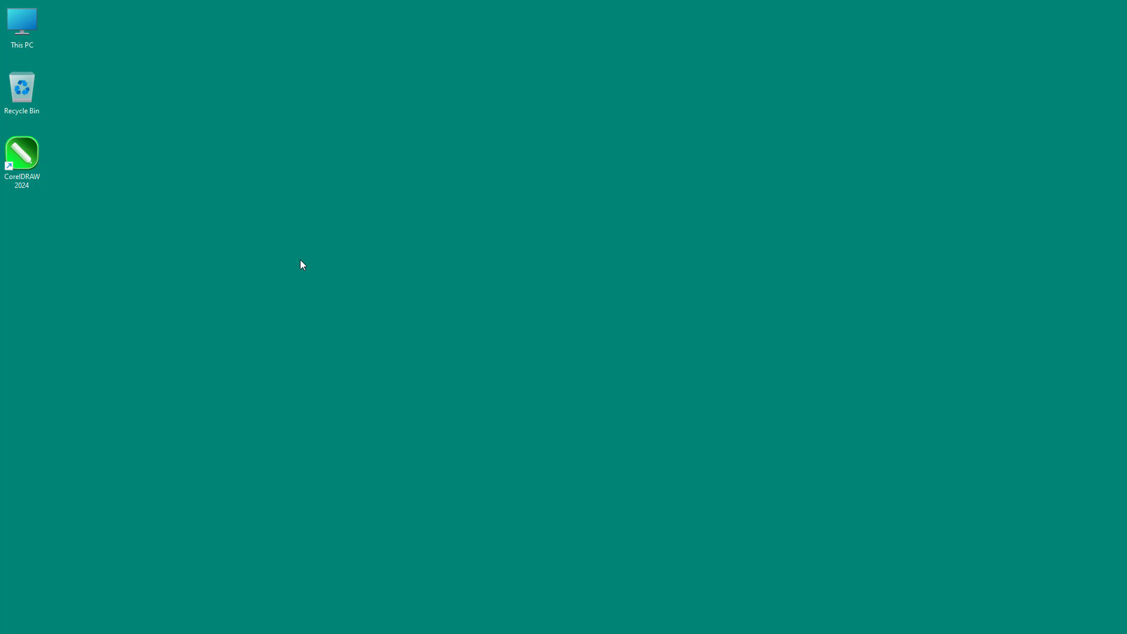
mouse_move(195, 240)
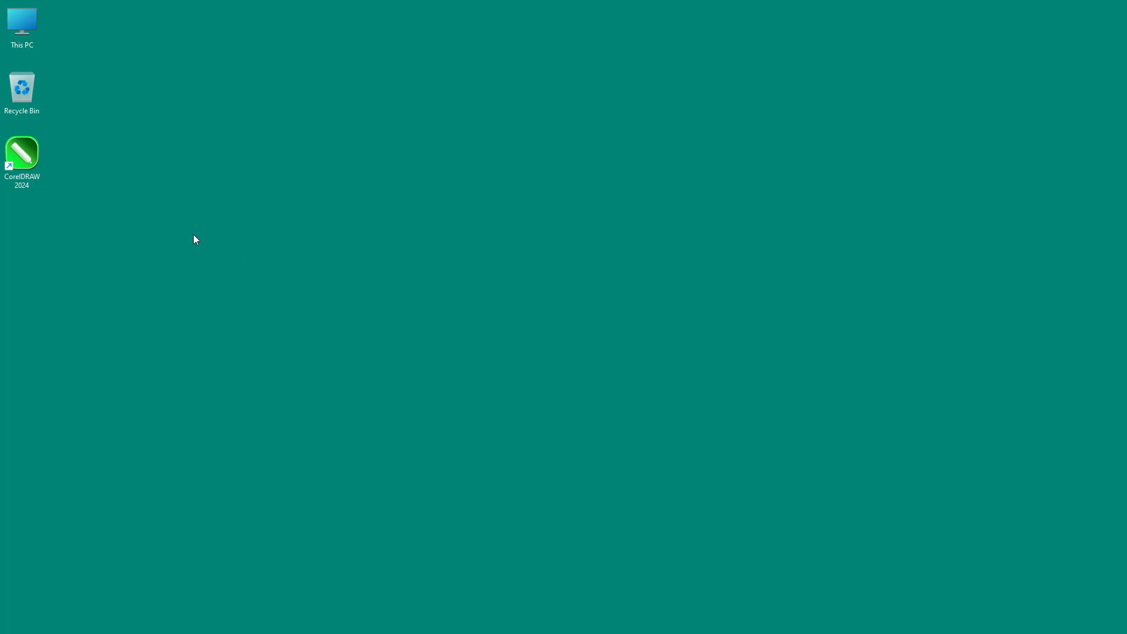
Step: Launch CorelDRAW 2024 from its desktop shortcut
left_click(21, 153)
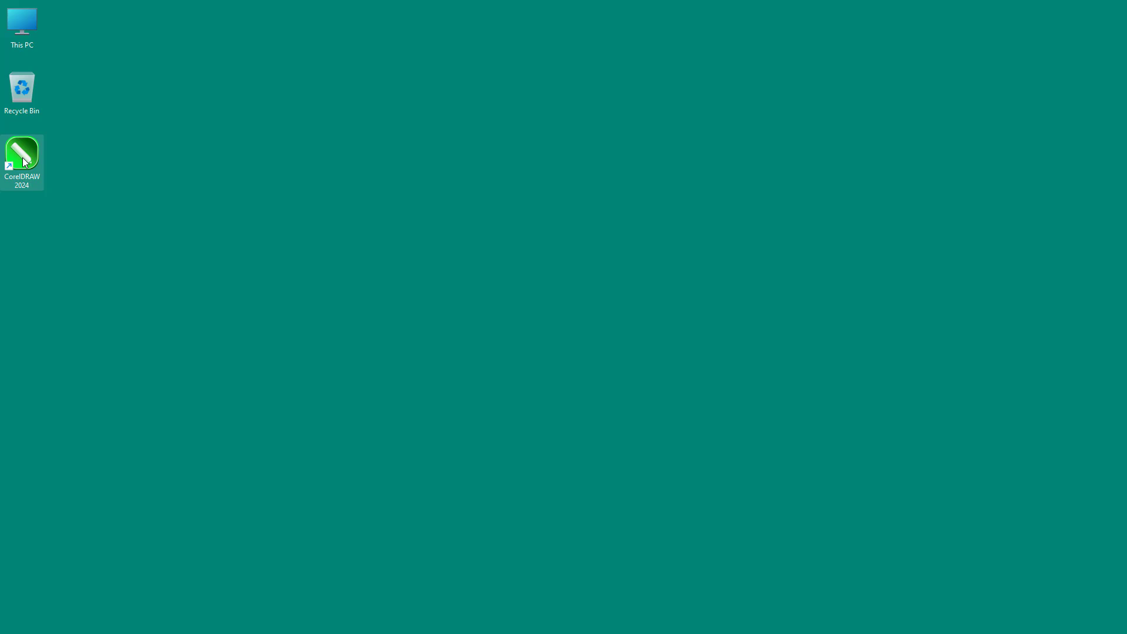
double_click(22, 152)
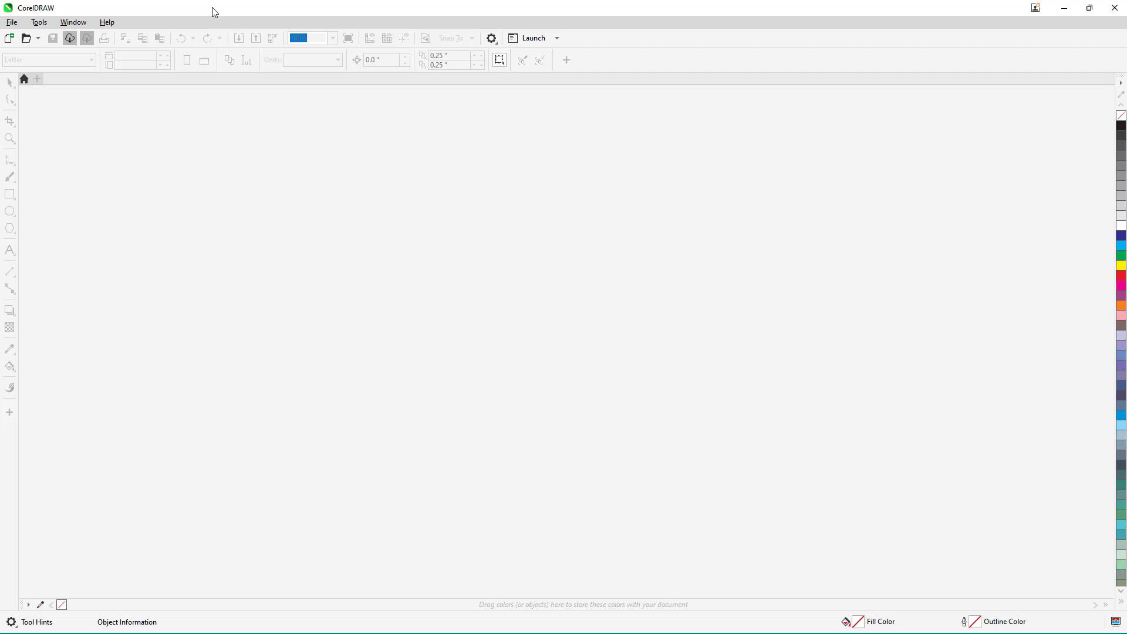
mouse_move(234, 205)
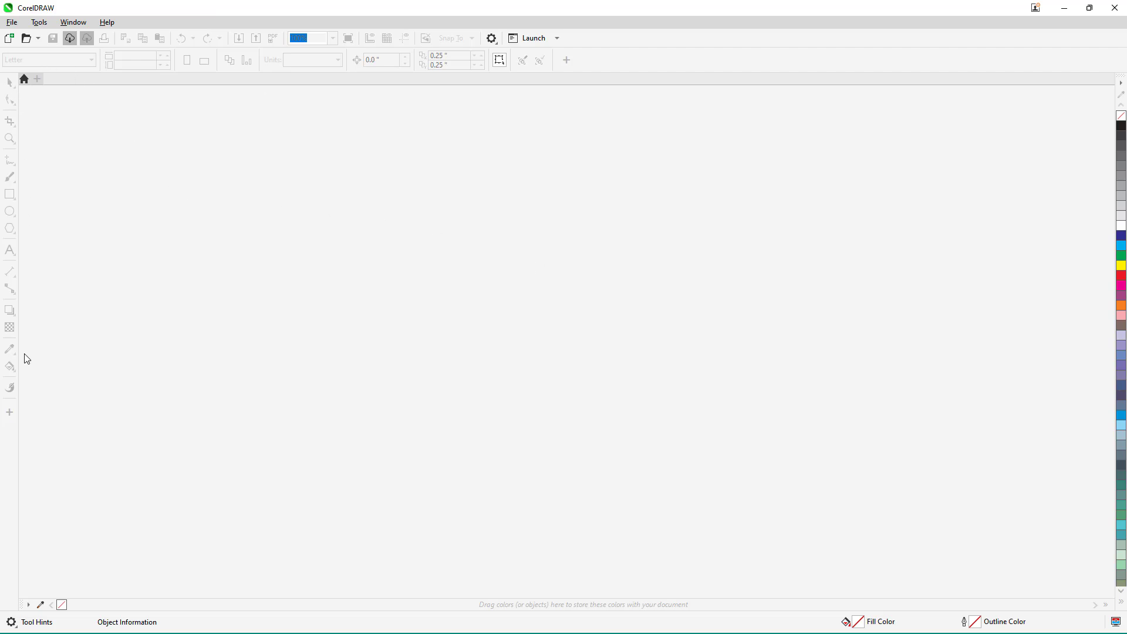
mouse_move(1033, 179)
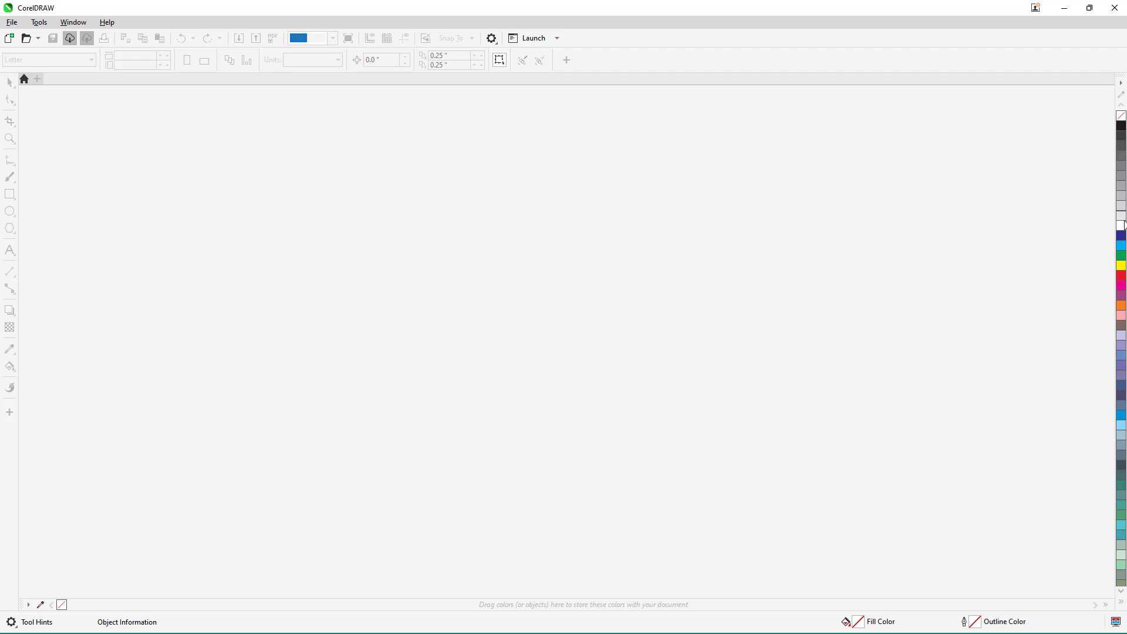
mouse_move(79, 92)
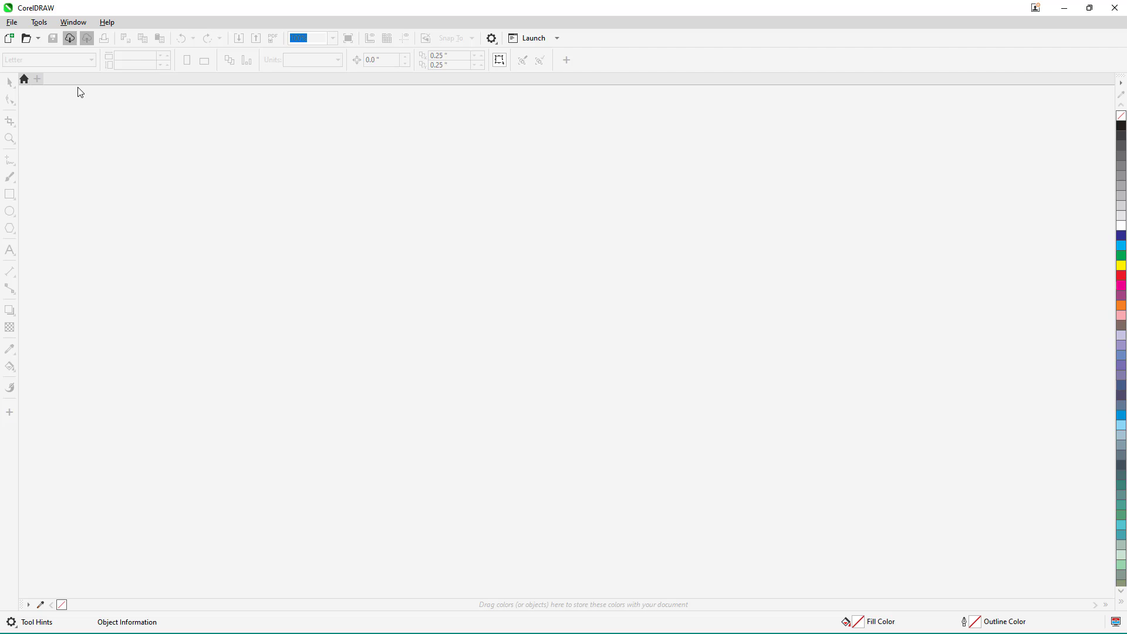
mouse_move(23, 80)
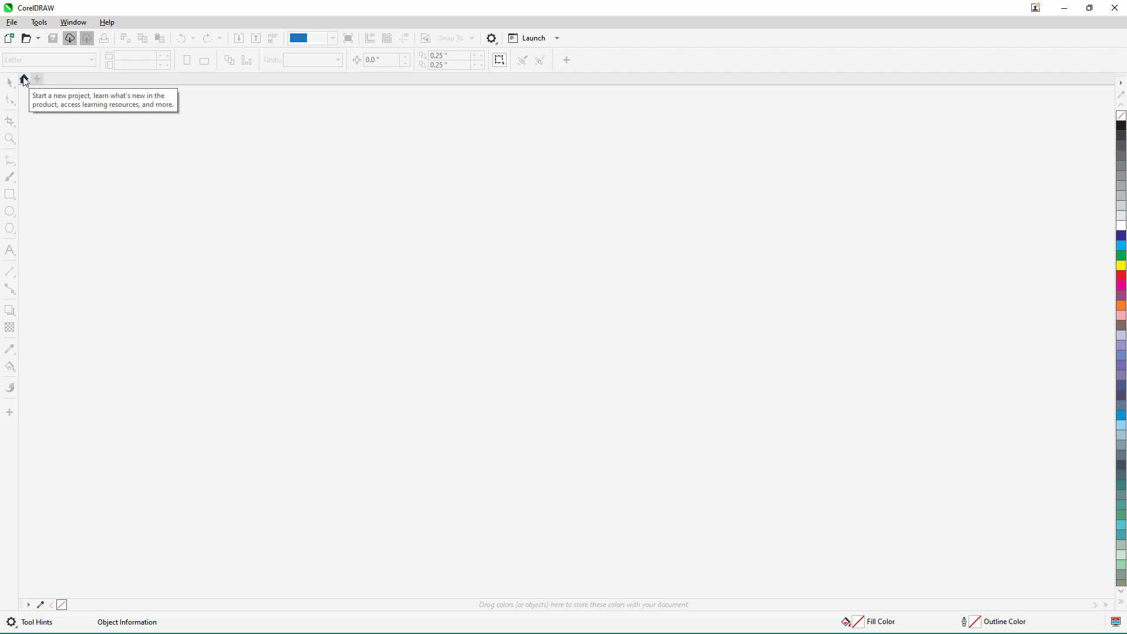
Step: Show the Welcome Screen, review the Workspace choices, and return to Get Started
left_click(21, 80)
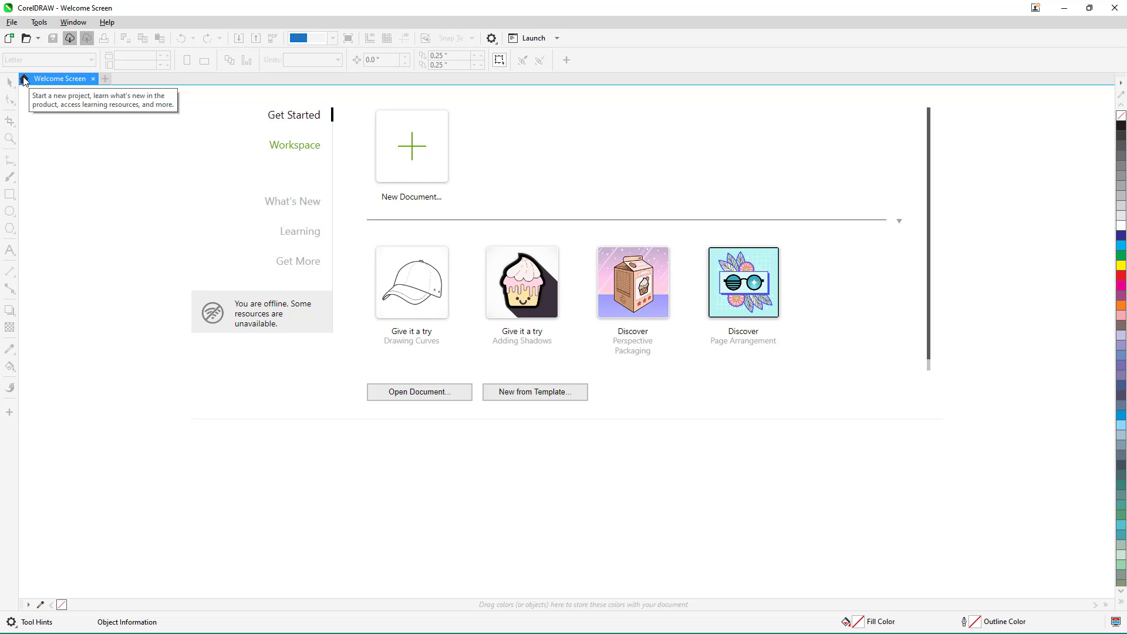
mouse_move(120, 223)
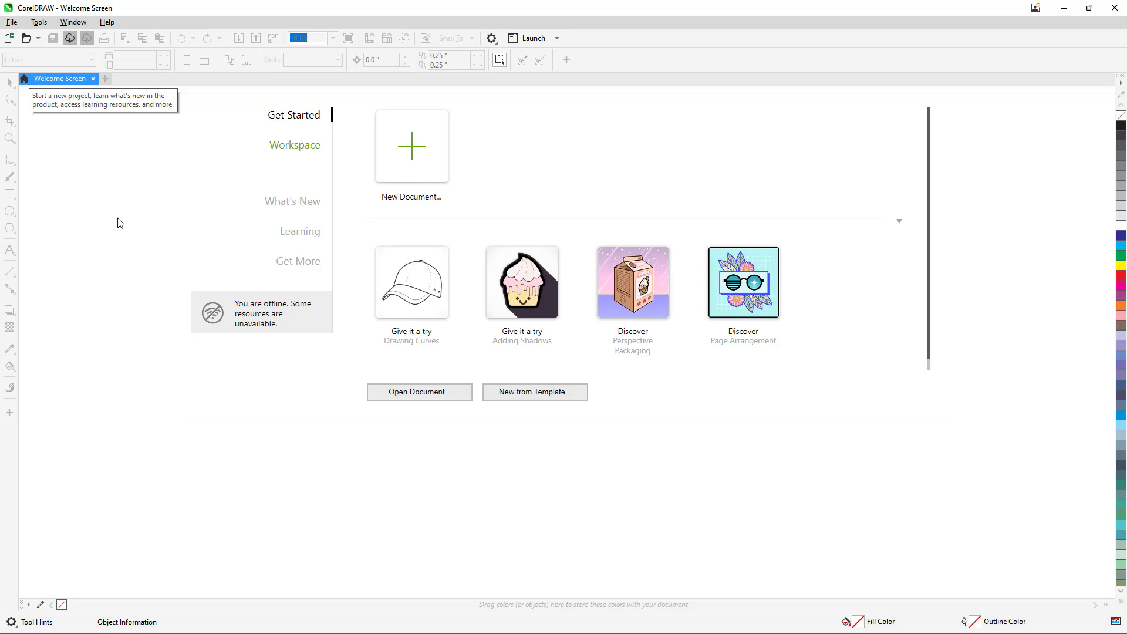
mouse_move(486, 291)
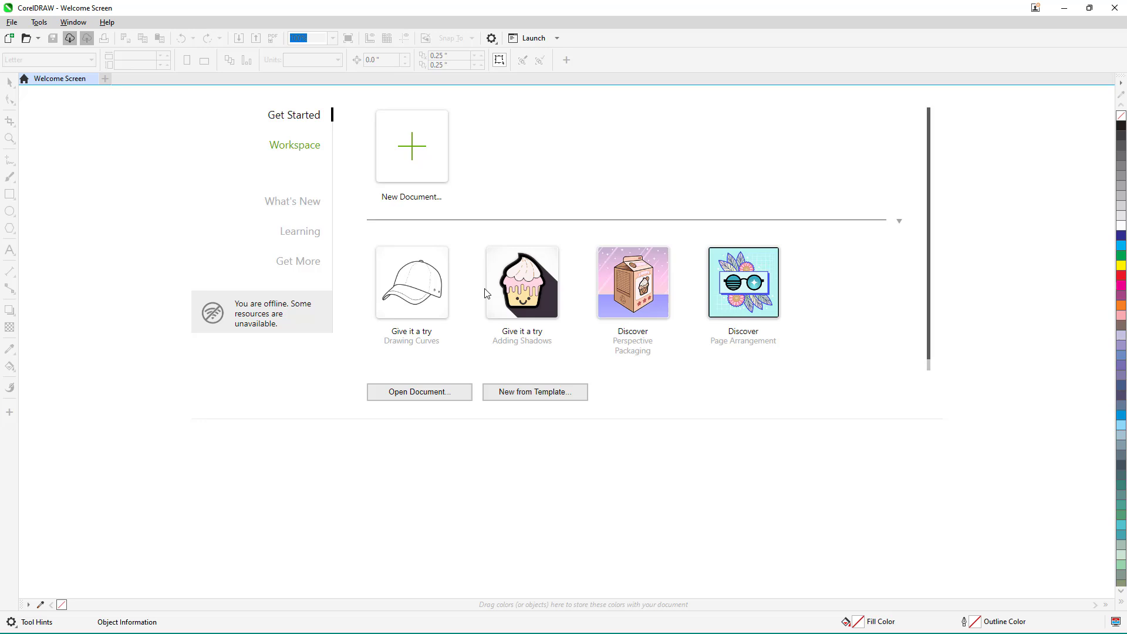
mouse_move(399, 142)
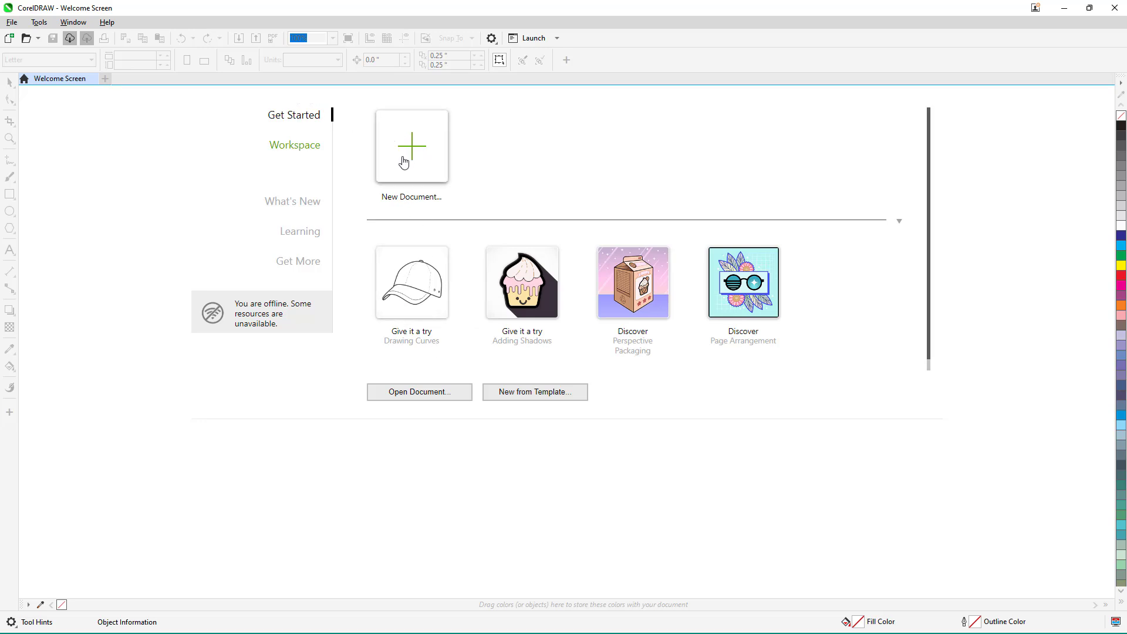
mouse_move(337, 119)
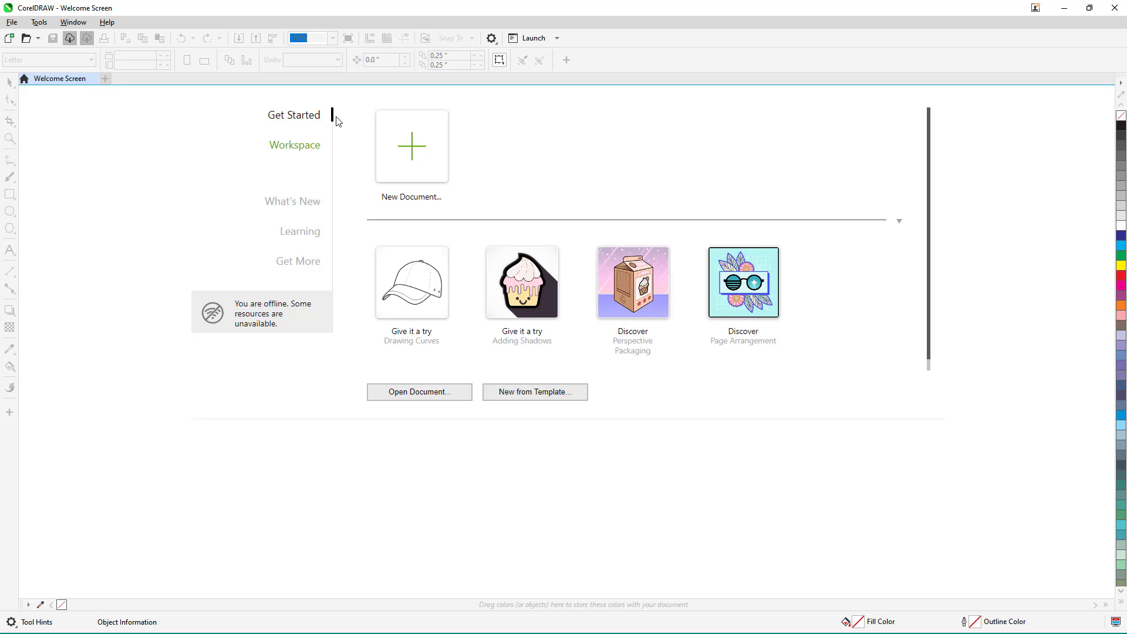
left_click(294, 146)
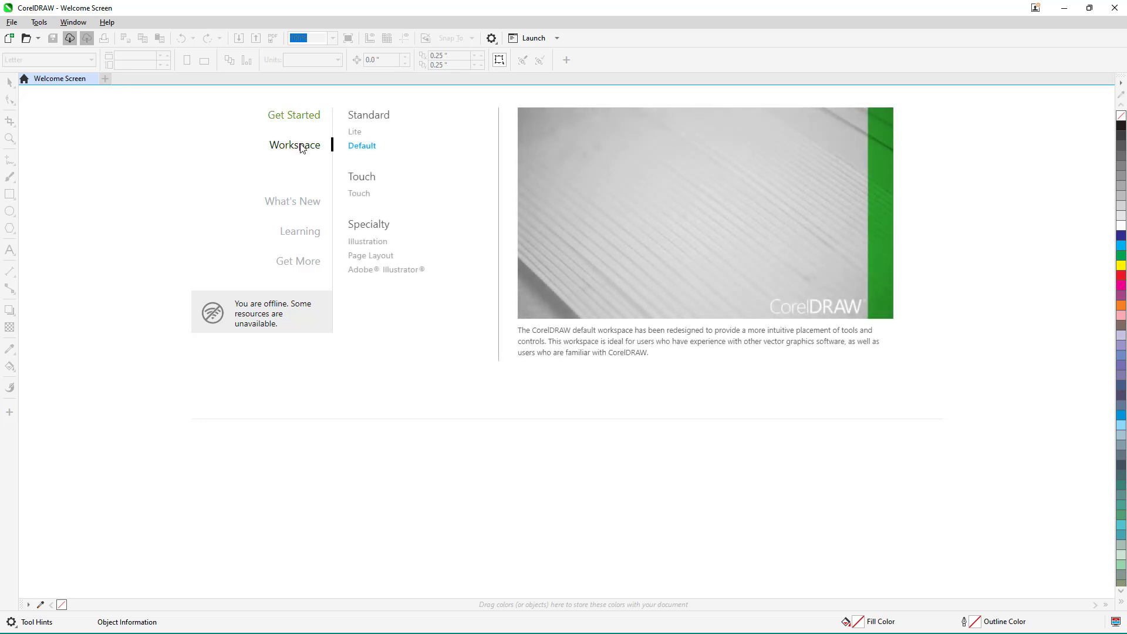
left_click(386, 270)
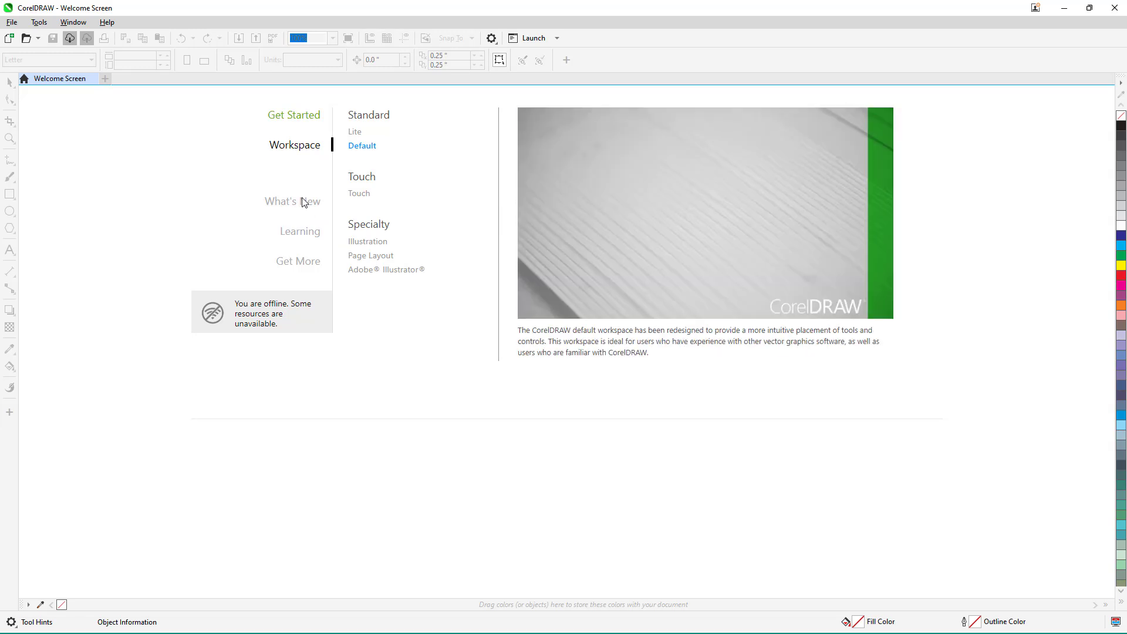
mouse_move(310, 239)
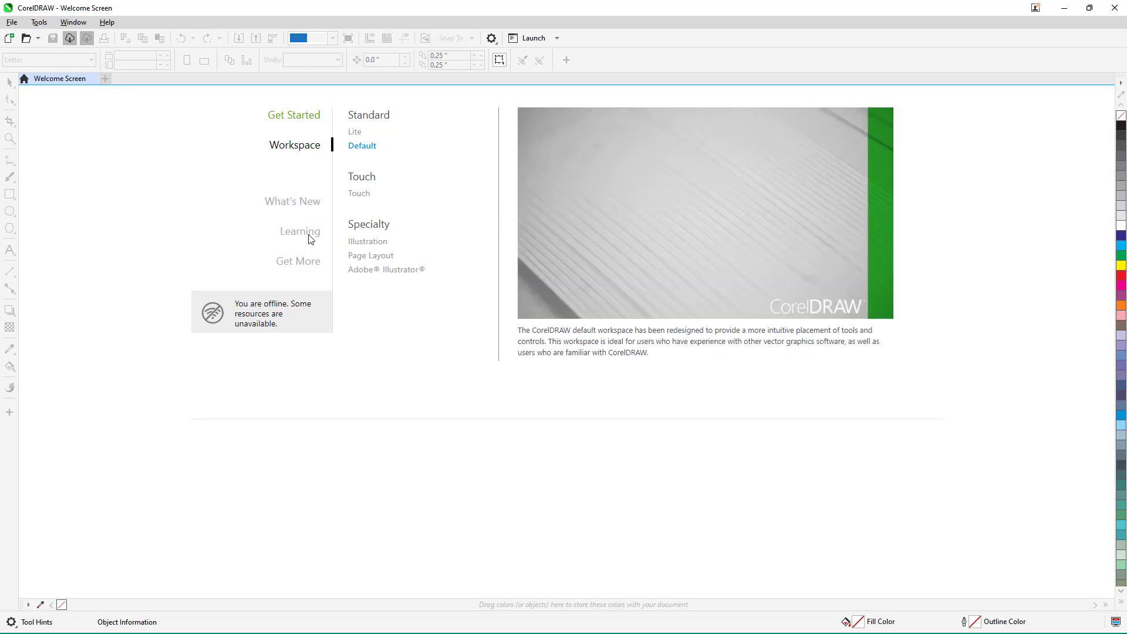
mouse_move(299, 209)
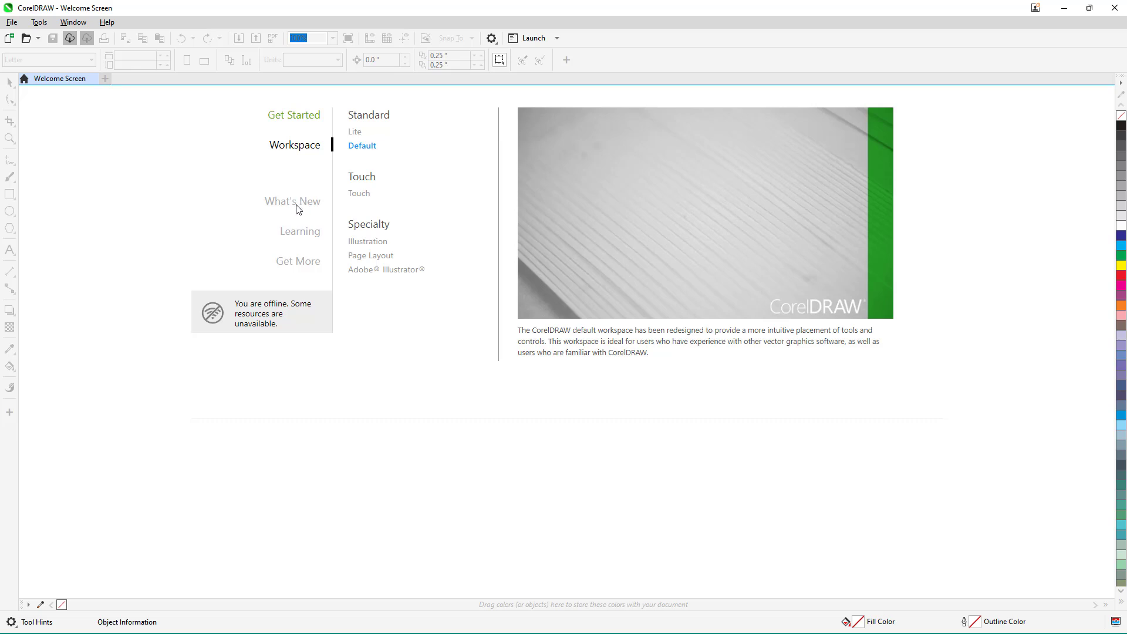
mouse_move(316, 190)
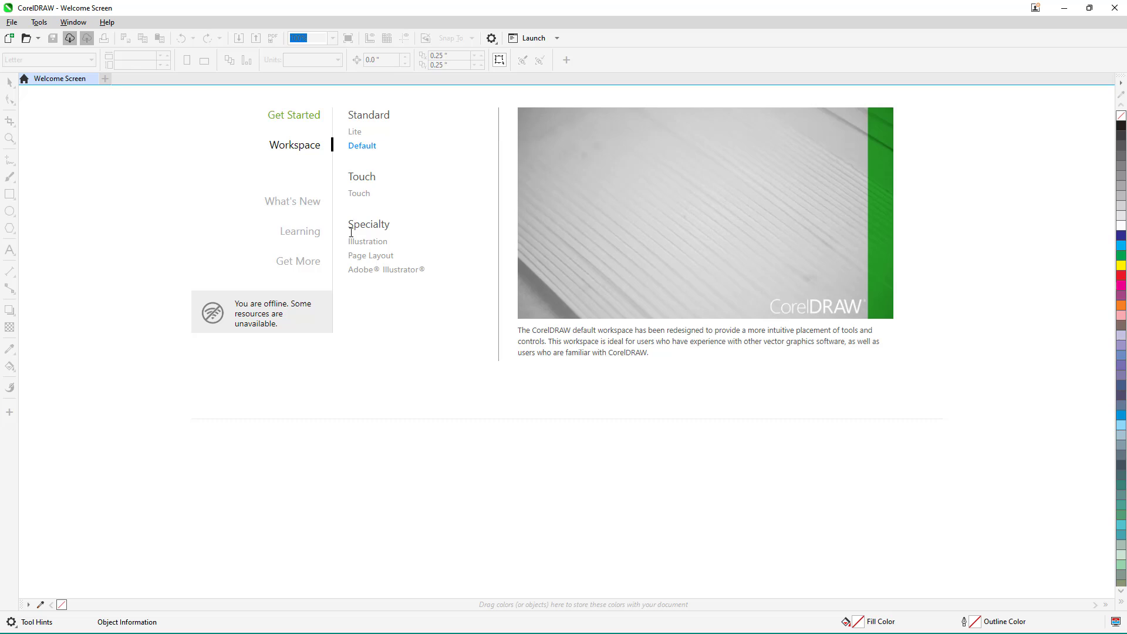
mouse_move(283, 233)
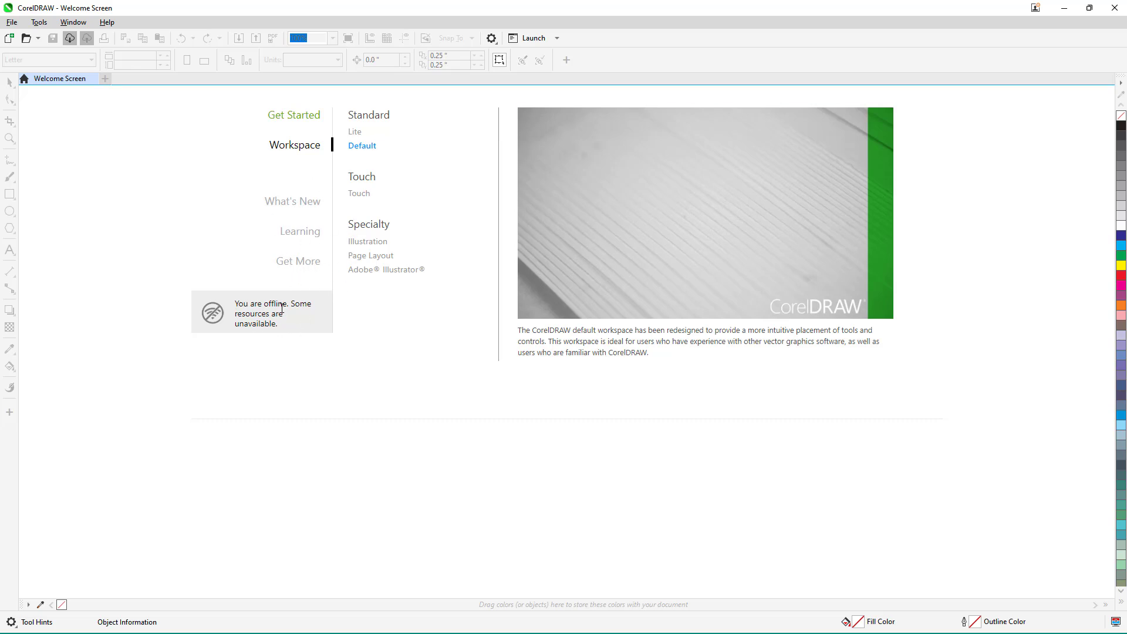
mouse_move(385, 201)
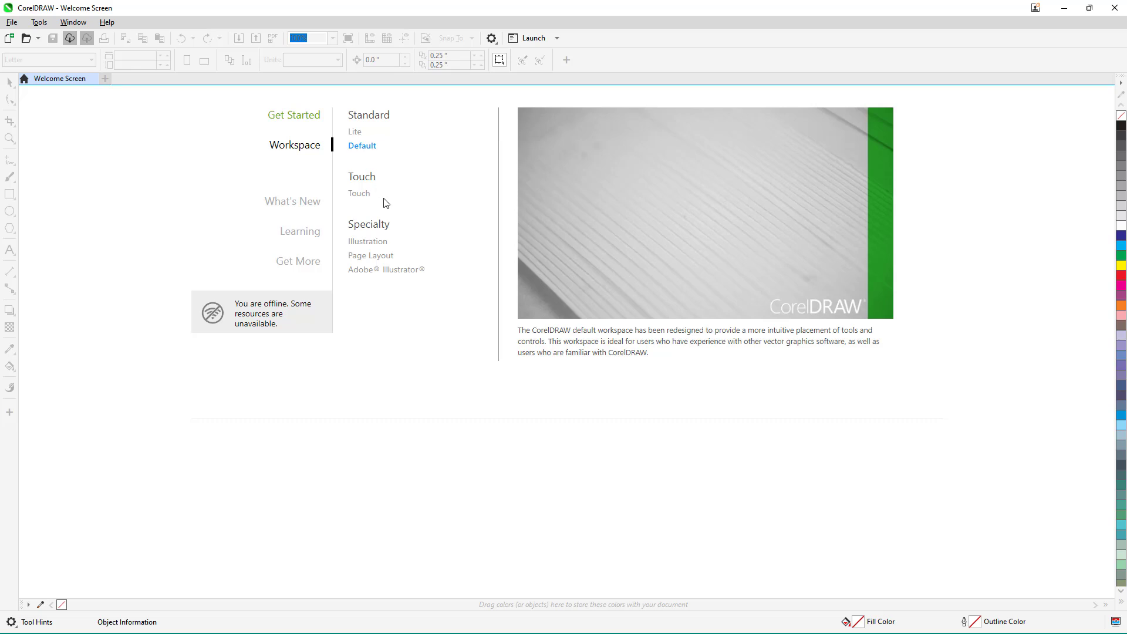
mouse_move(298, 124)
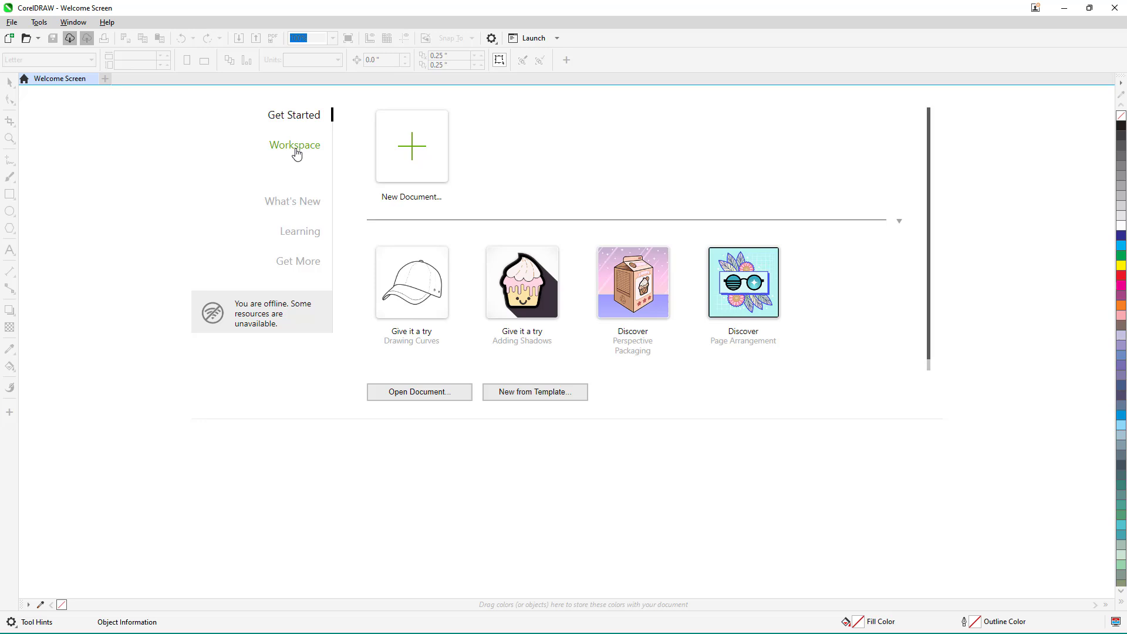
mouse_move(418, 162)
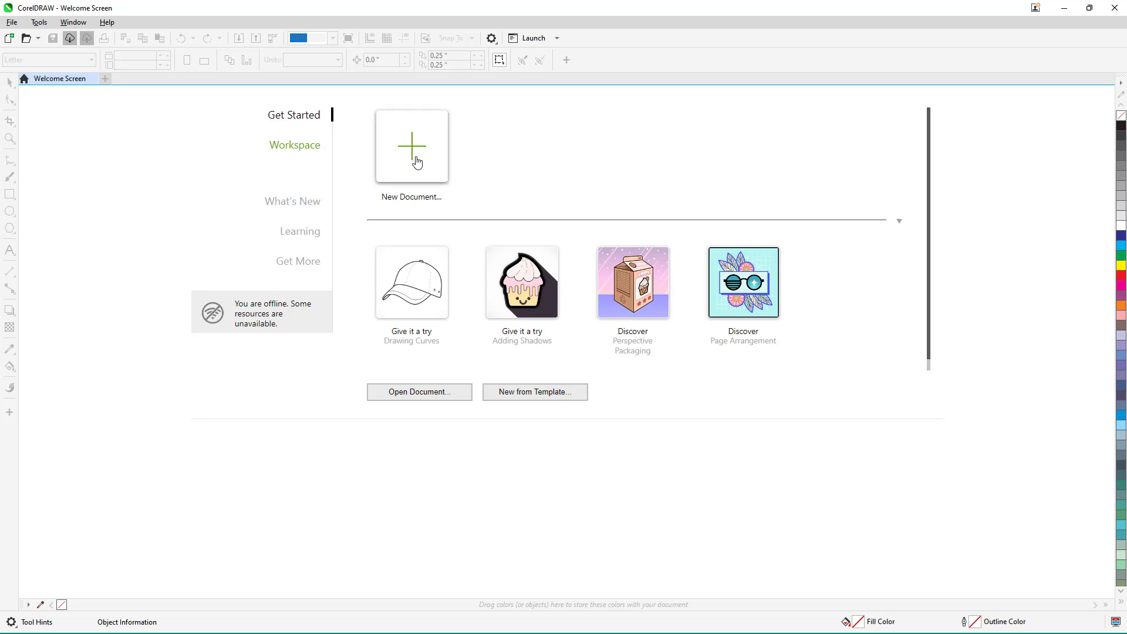
Step: Create a new blank document on a Government Letter 8 x 10.5 in page
left_click(411, 146)
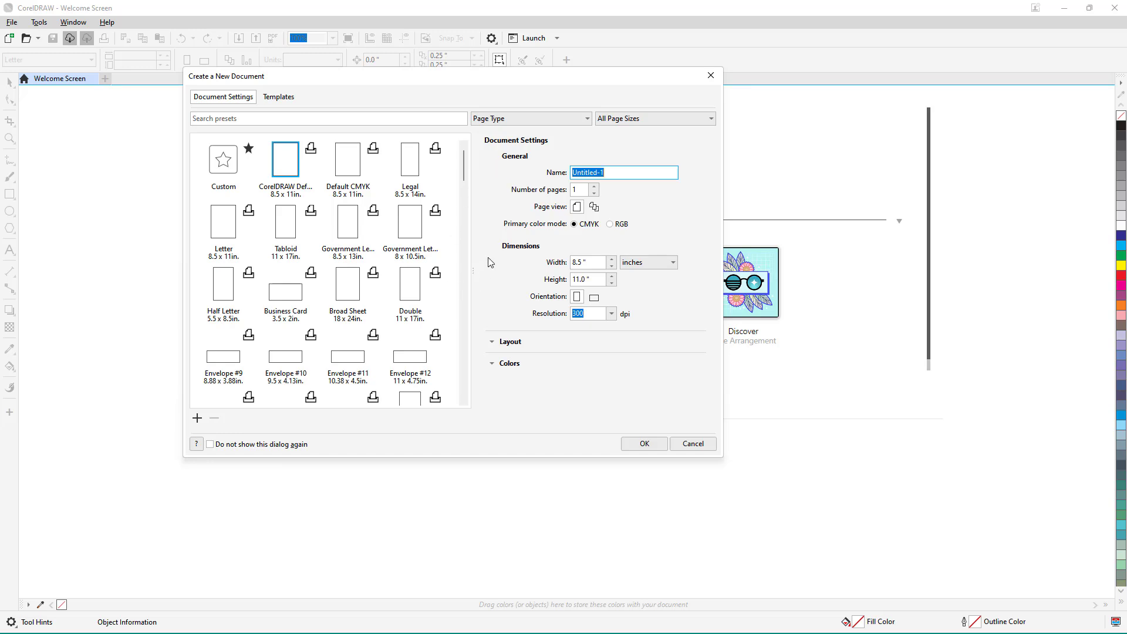
left_click(408, 221)
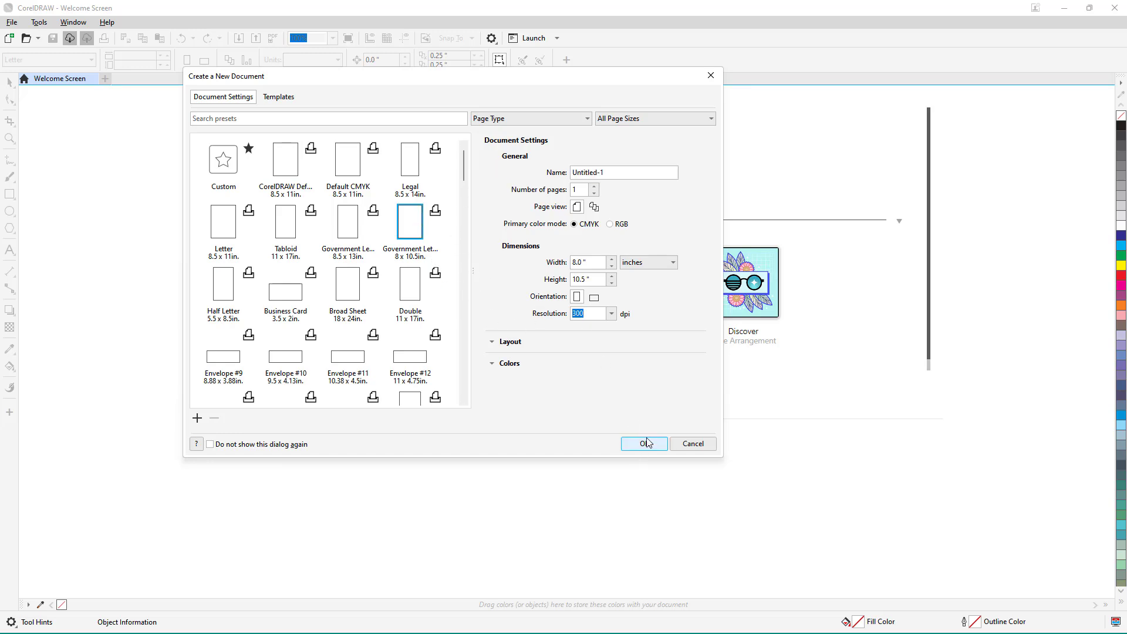
left_click(643, 443)
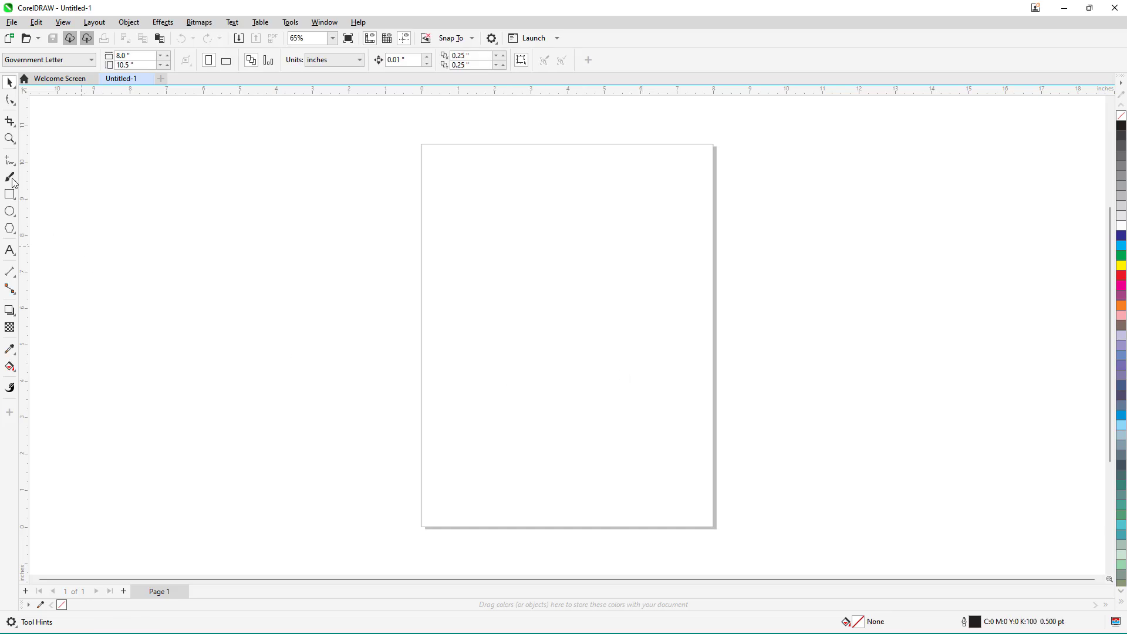
mouse_move(381, 315)
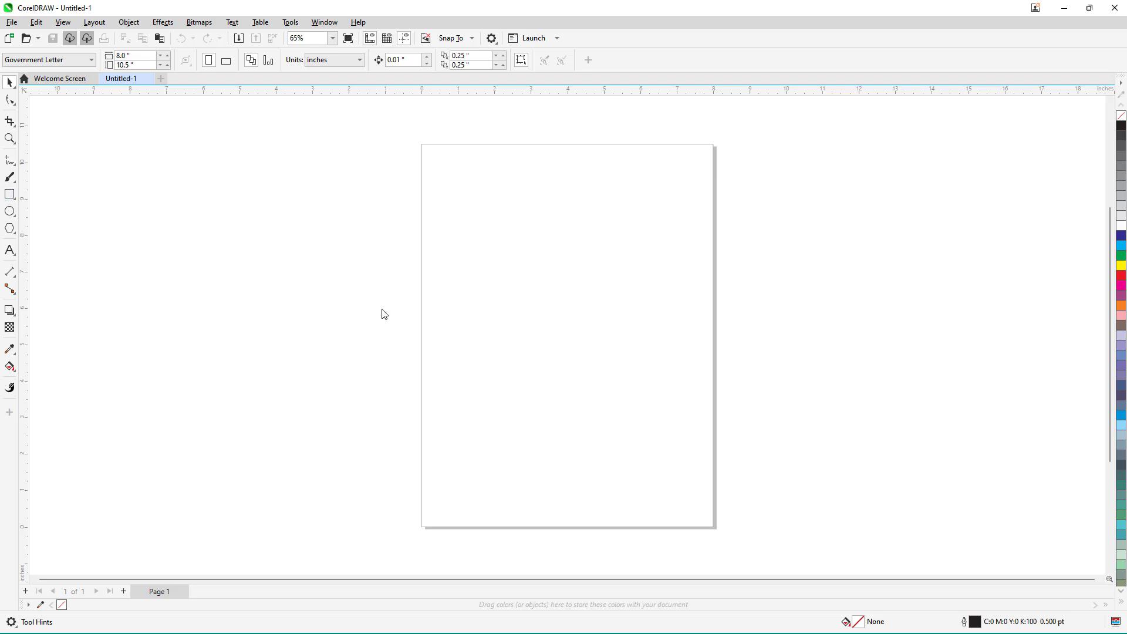
Step: Draw a rectangle in the upper half, fill it pink with a 4.0 pt black outline
left_click_drag(484, 219, 620, 325)
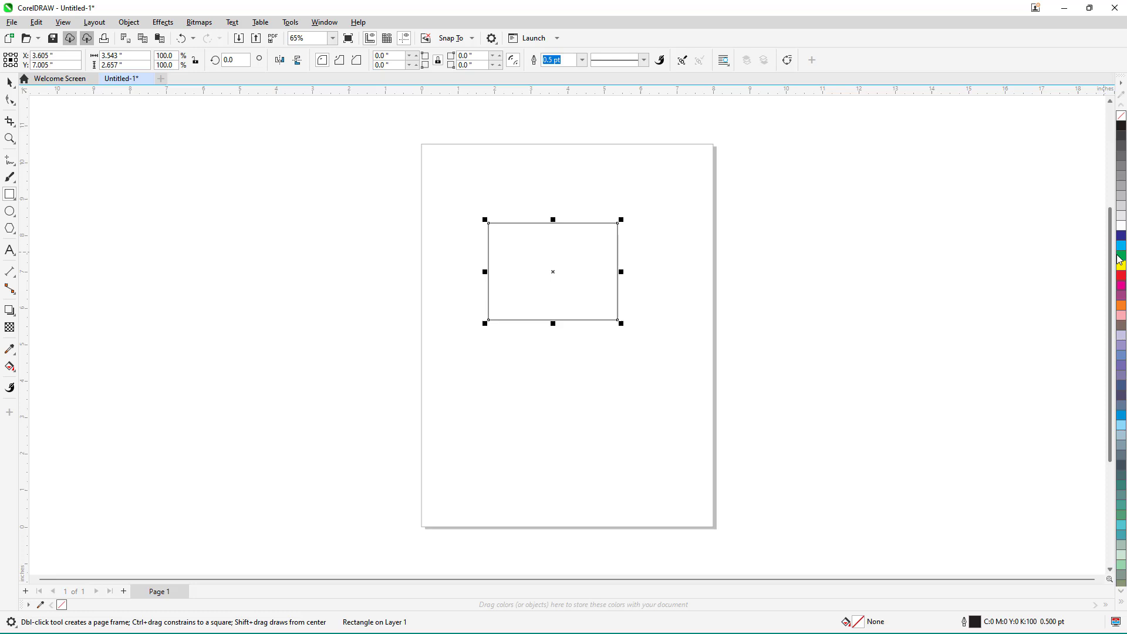
left_click(1121, 315)
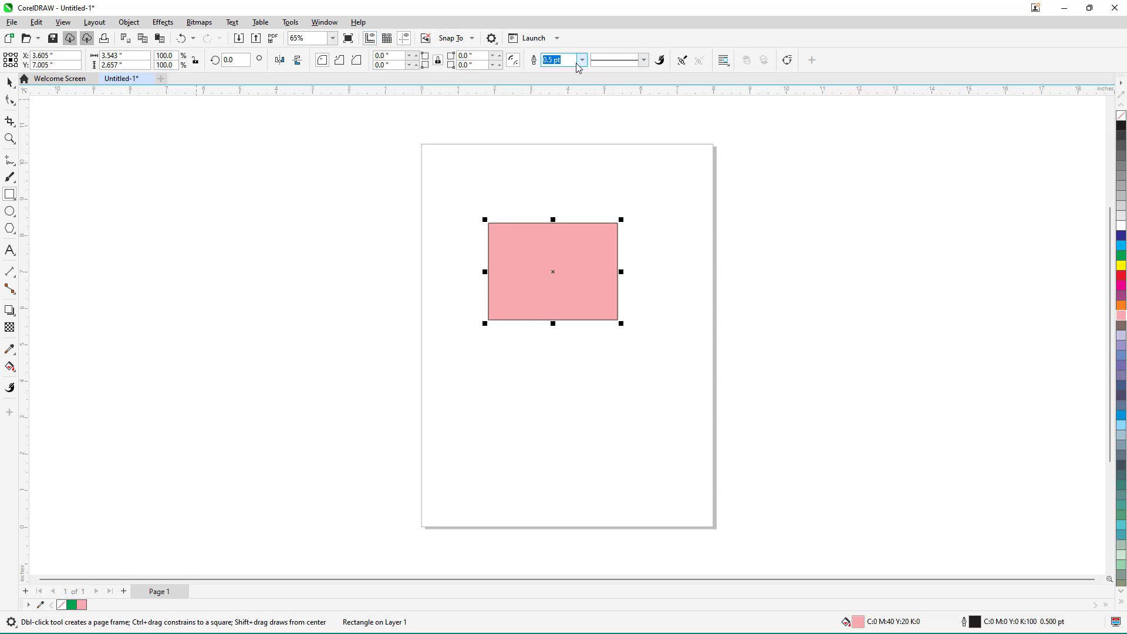
type("4.0 pt")
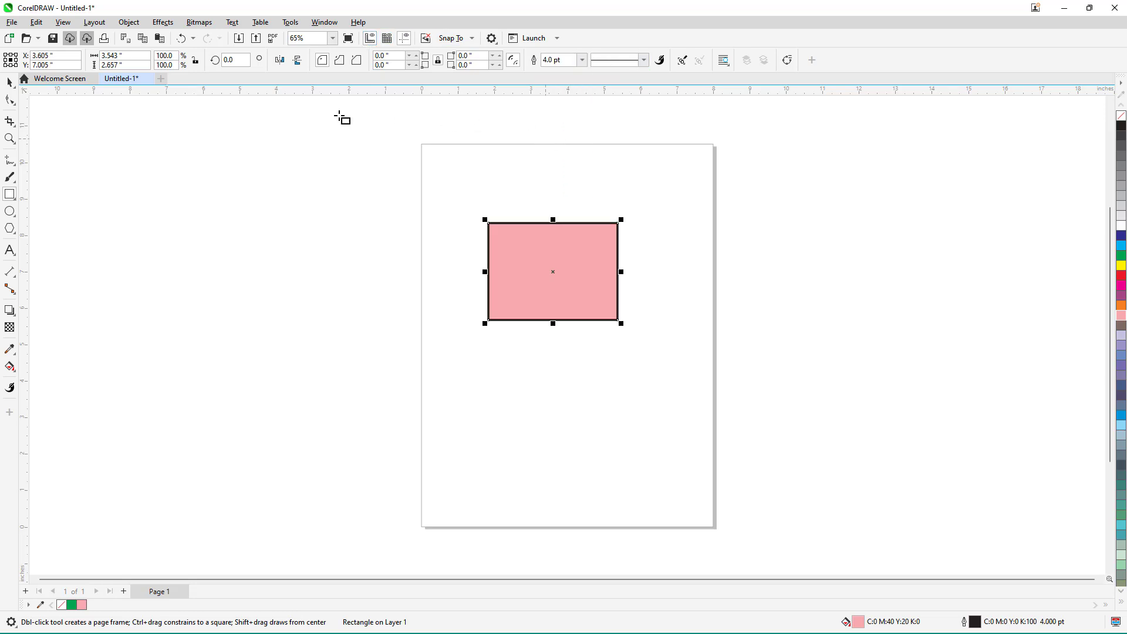
left_click(61, 21)
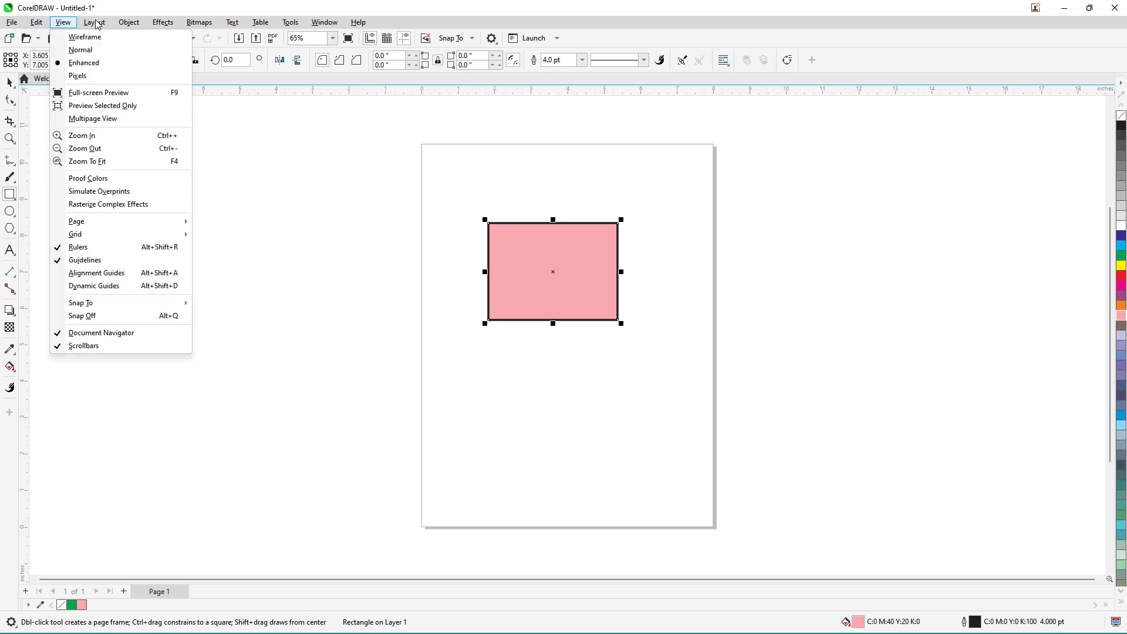
left_click(324, 21)
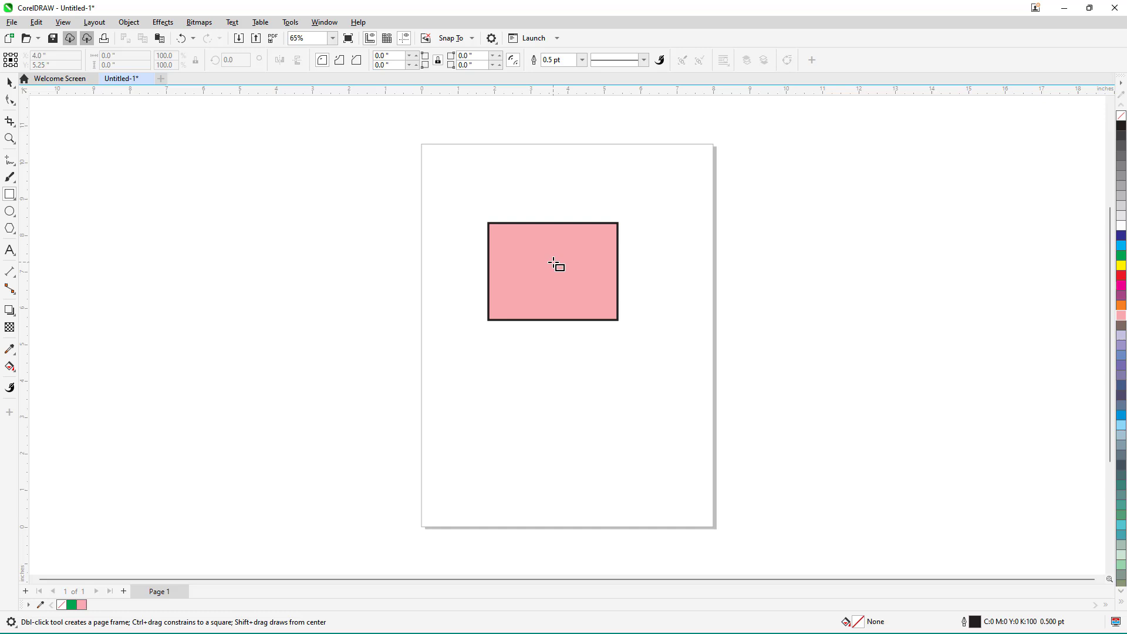
mouse_move(560, 260)
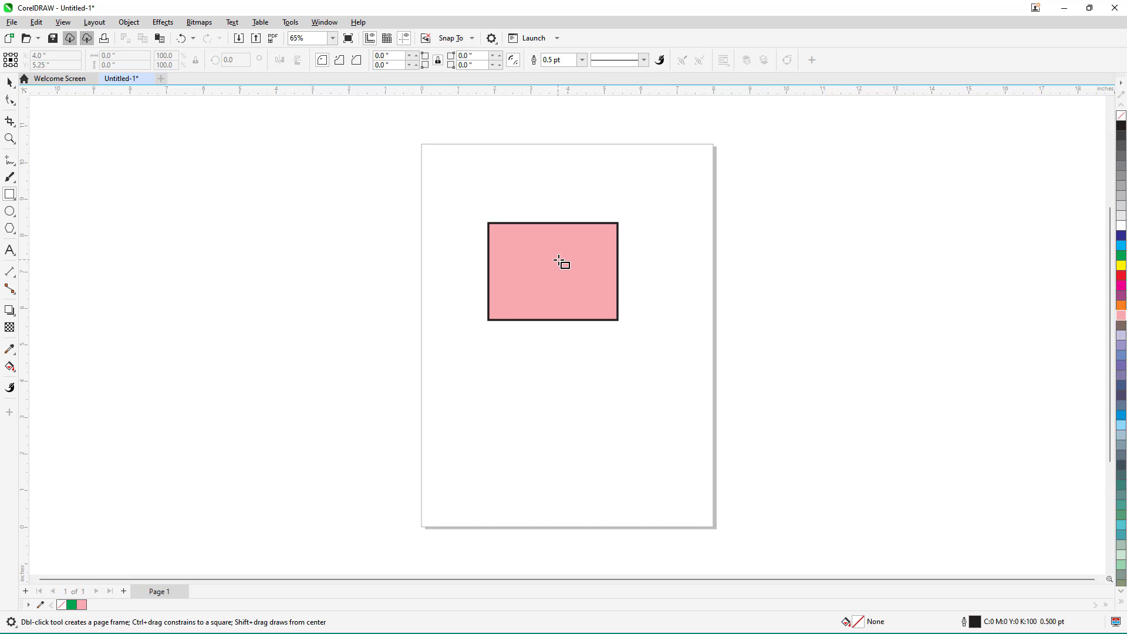
mouse_move(565, 258)
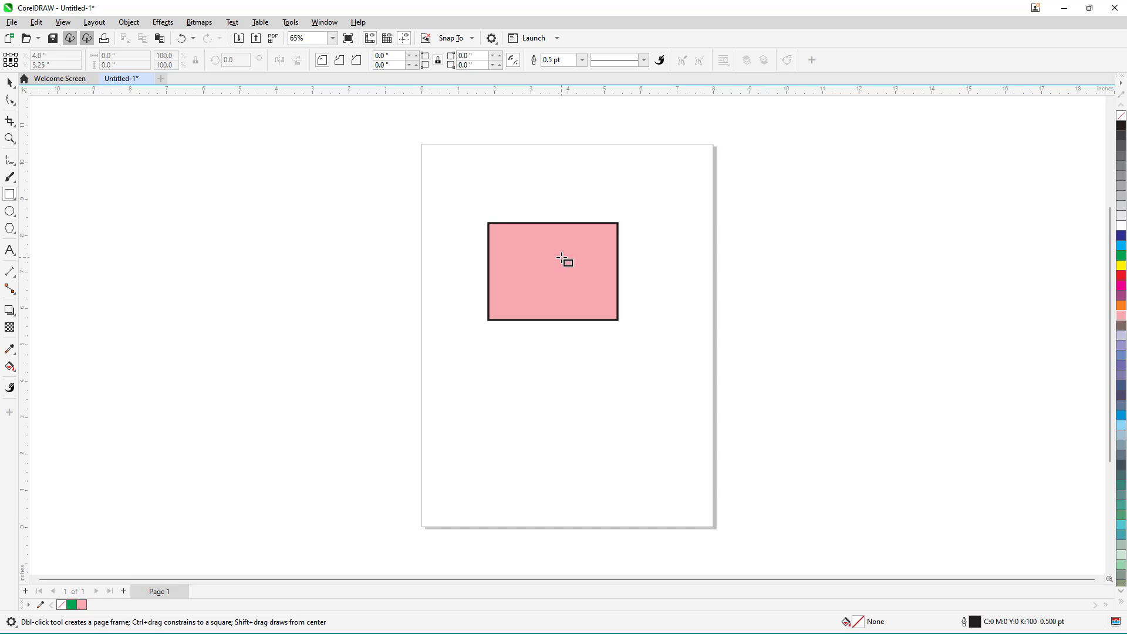
mouse_move(567, 257)
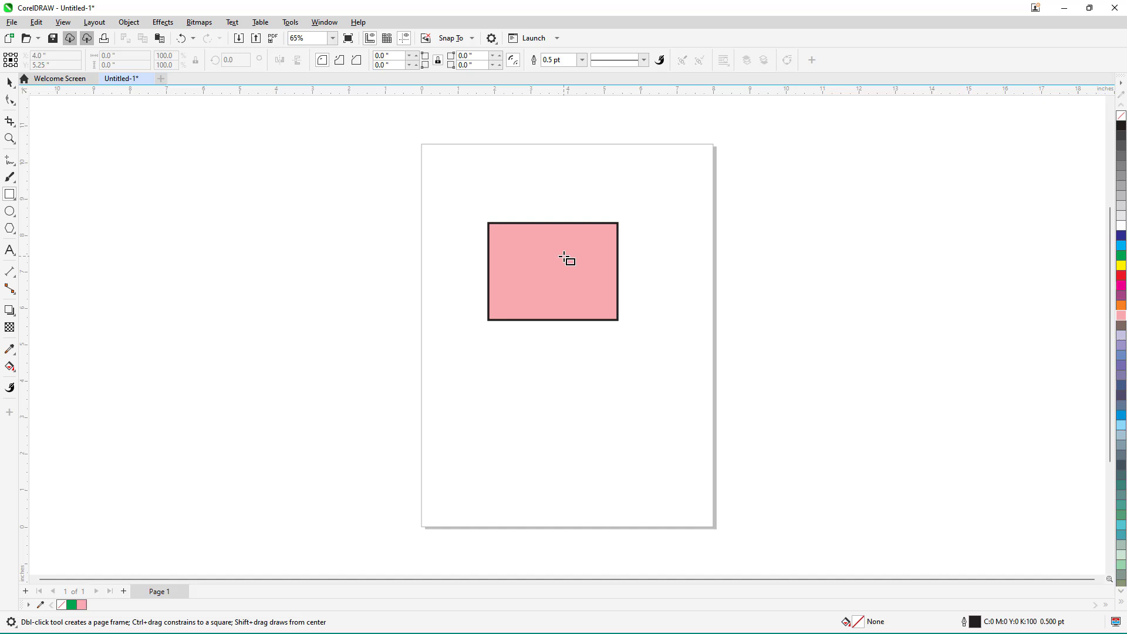
mouse_move(560, 257)
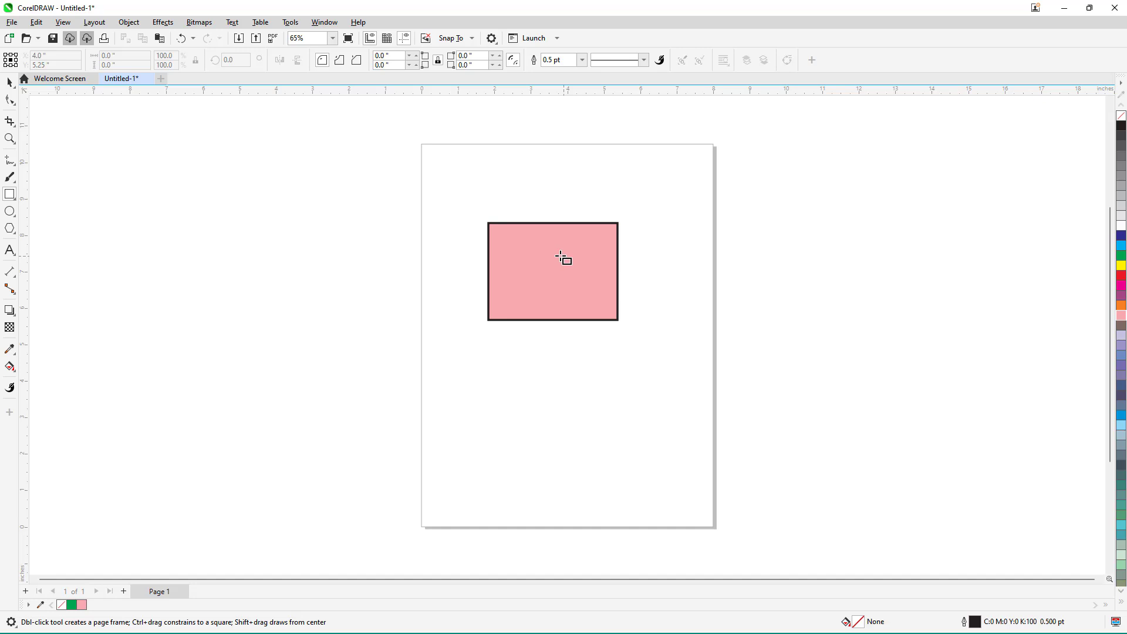
mouse_move(953, 316)
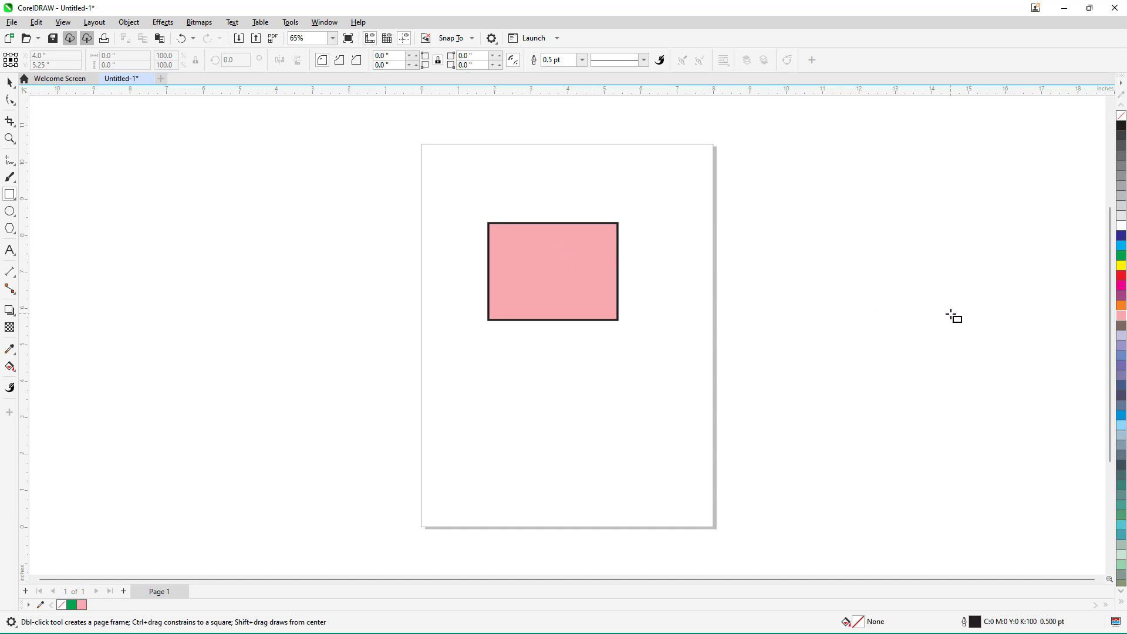